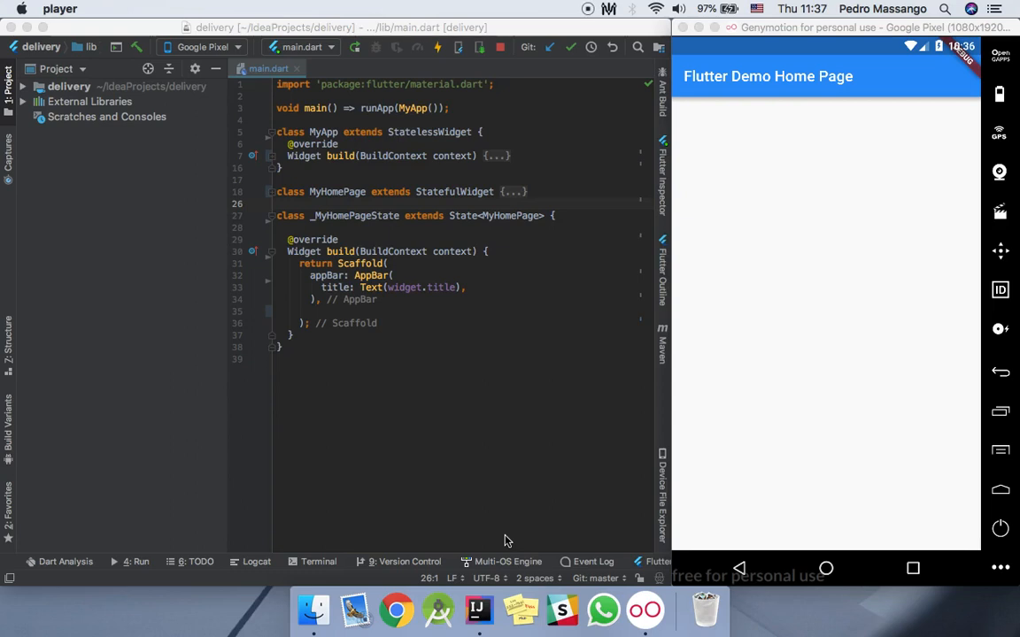
mouse_move(297, 316)
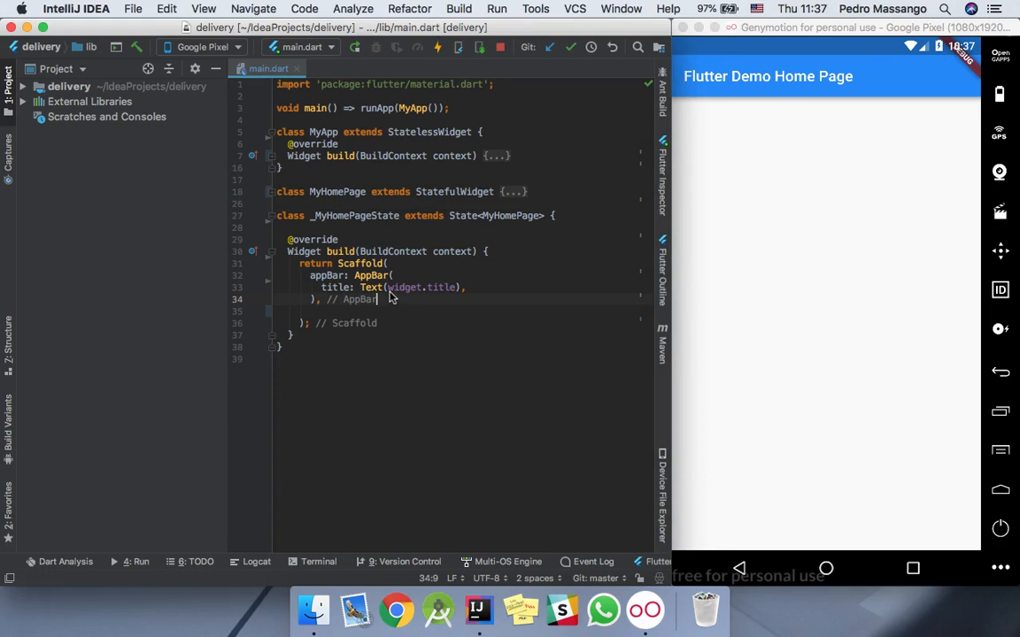
Step: Write body: Container(decoration: BoxDecoration(gradient: LinearGradient())) inside the Scaffold using autocomplete
key(enter)
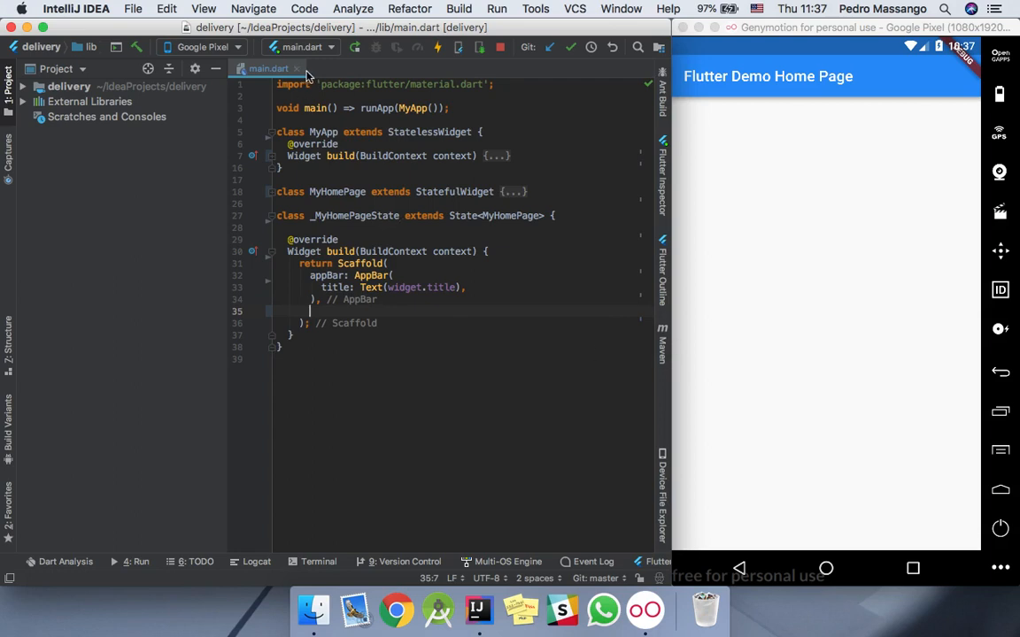
mouse_move(480, 181)
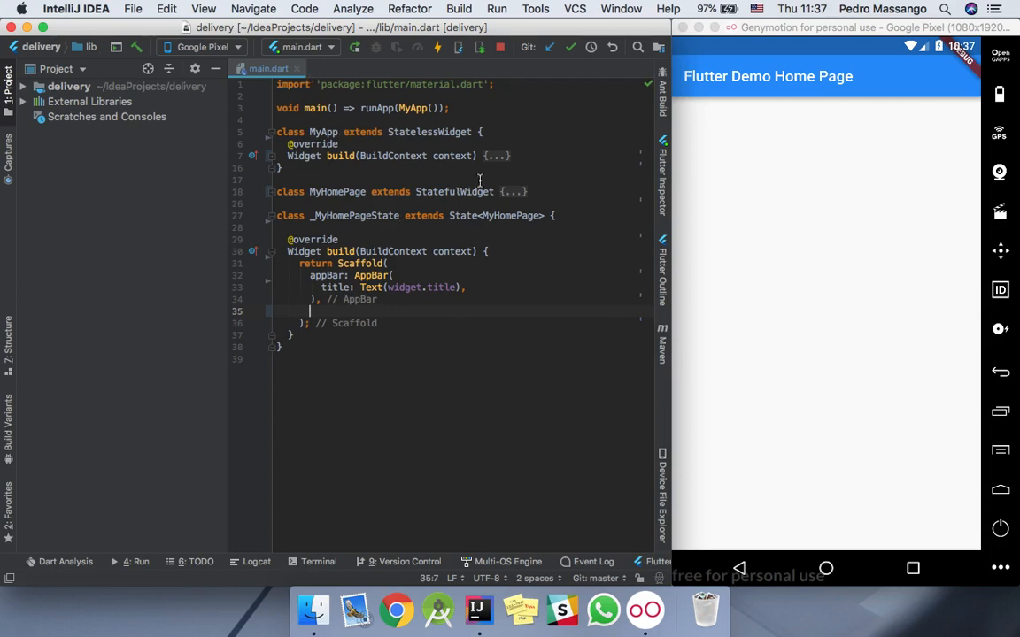
mouse_move(742, 131)
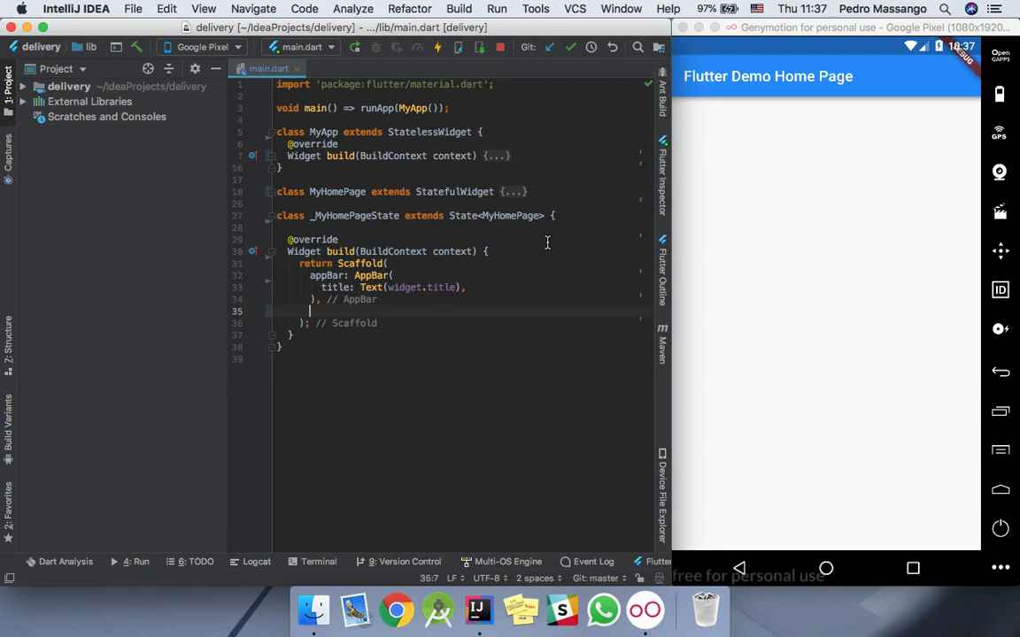
mouse_move(953, 196)
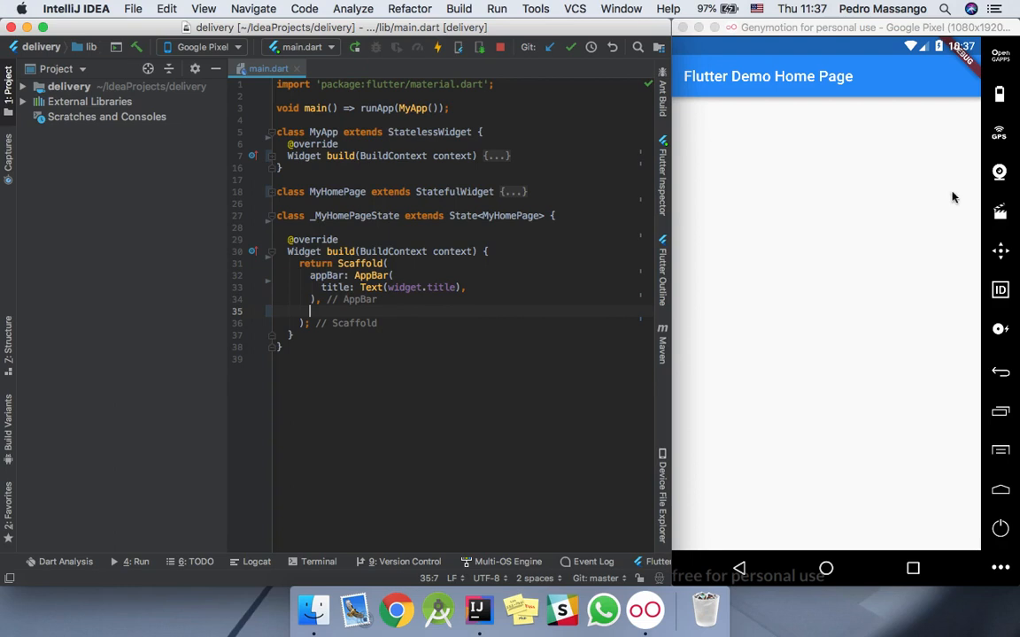
mouse_move(354, 310)
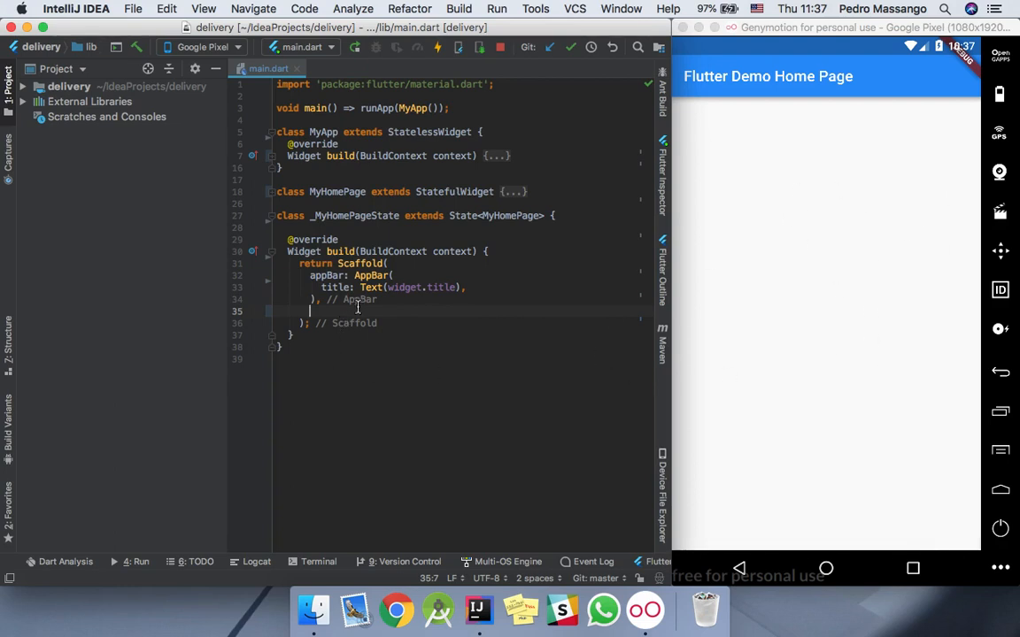
text(body: ,)
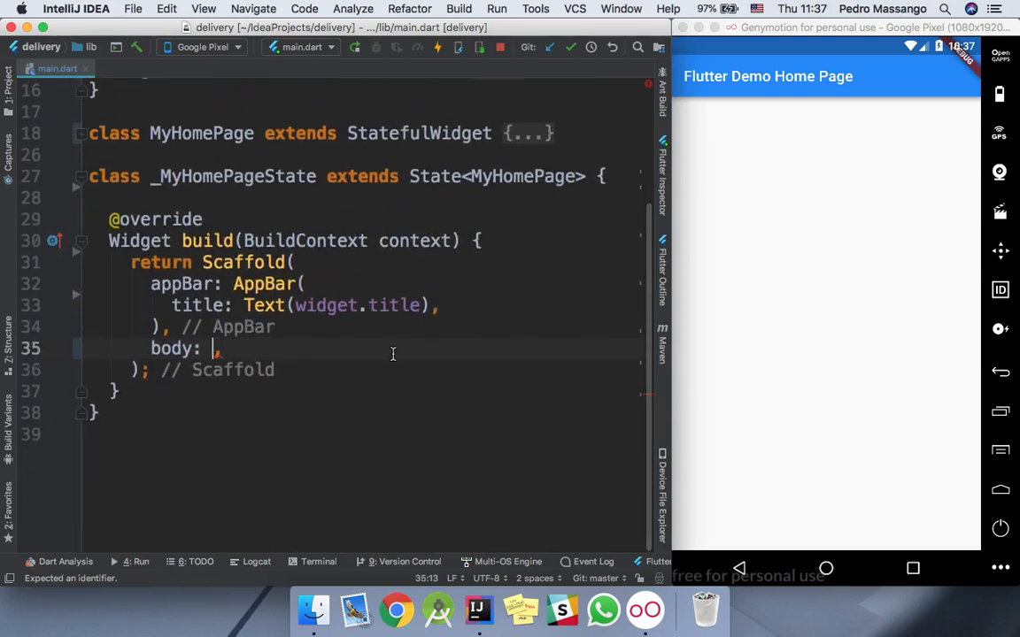
text(Container()
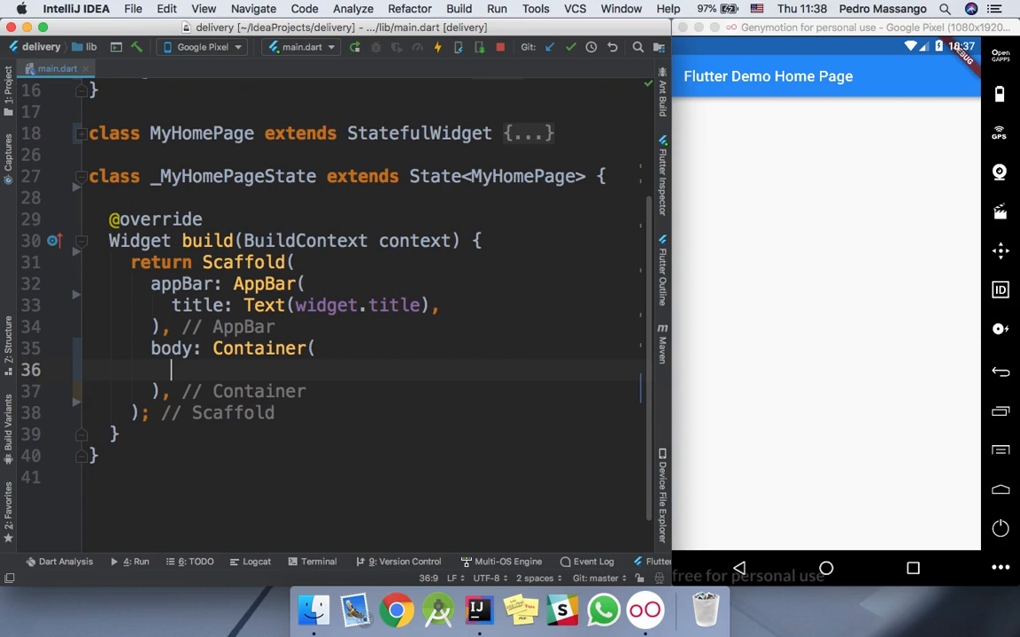
text(decoration: Bo,)
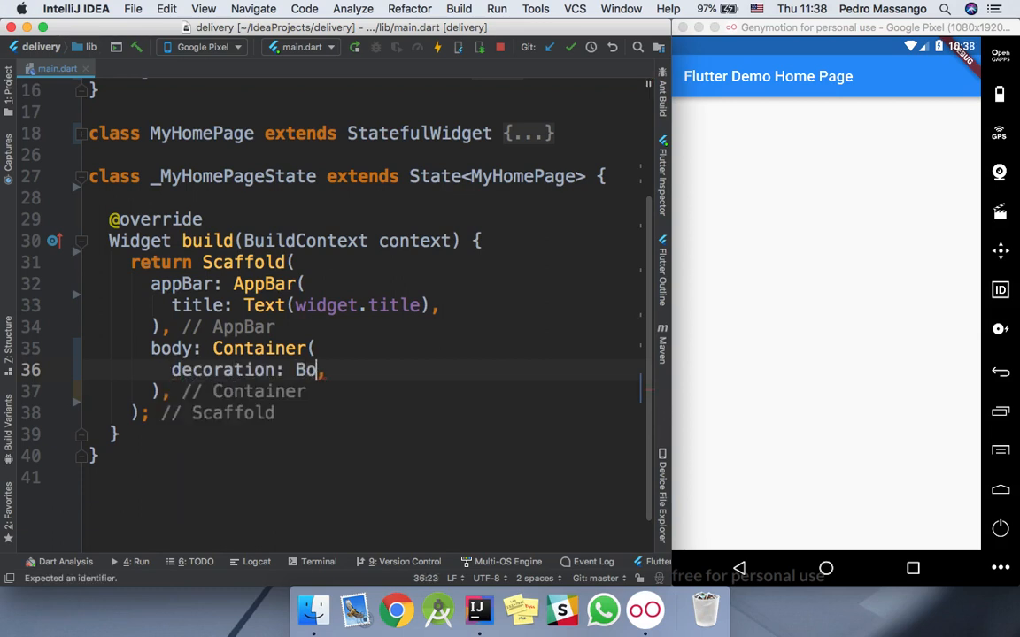
text(xDecora)
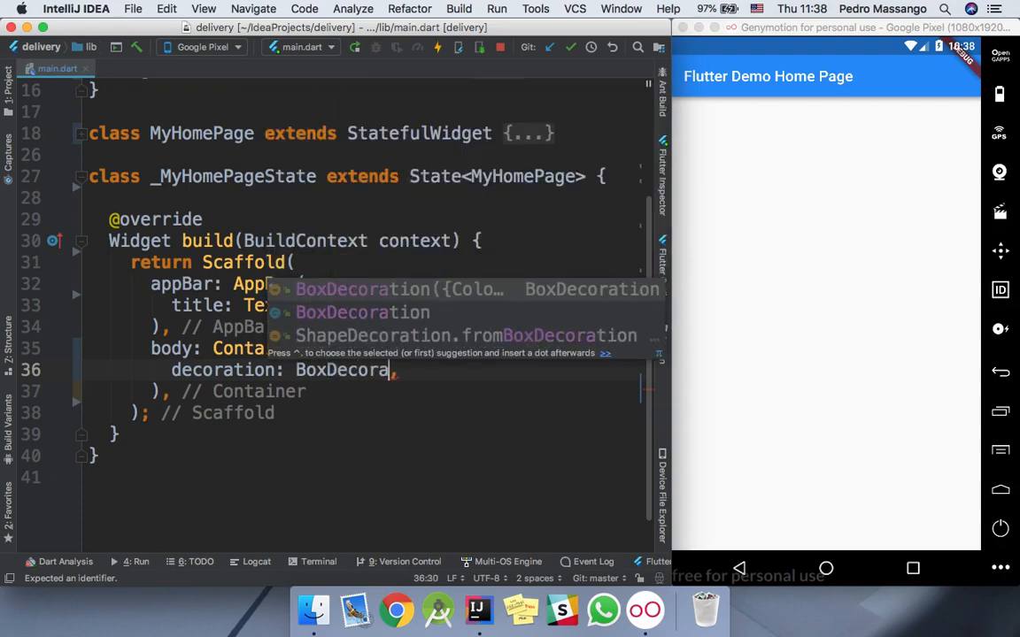
key(Enter)
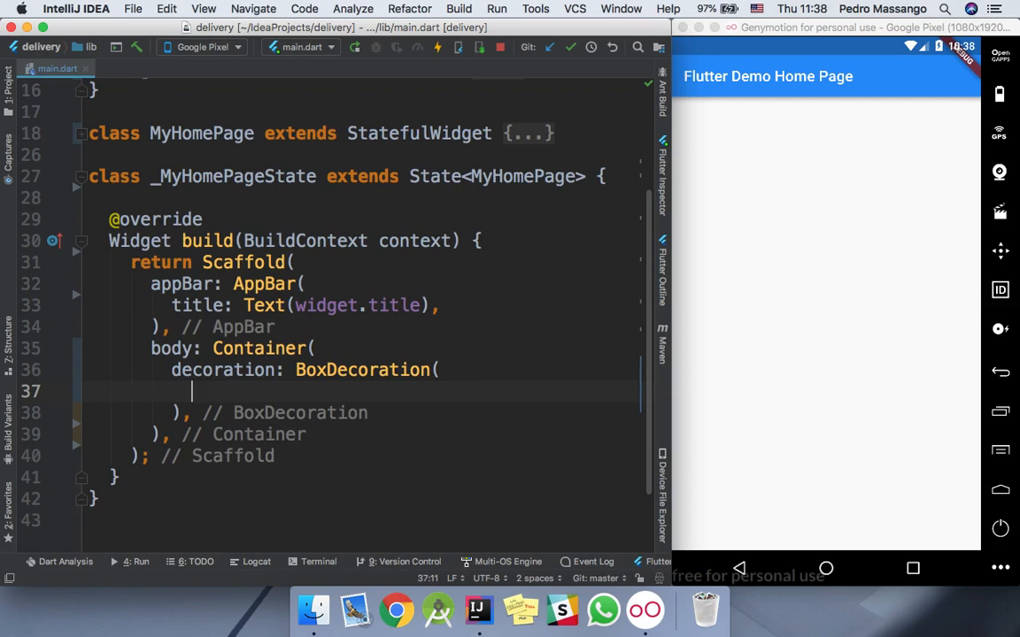
text(gradient:)
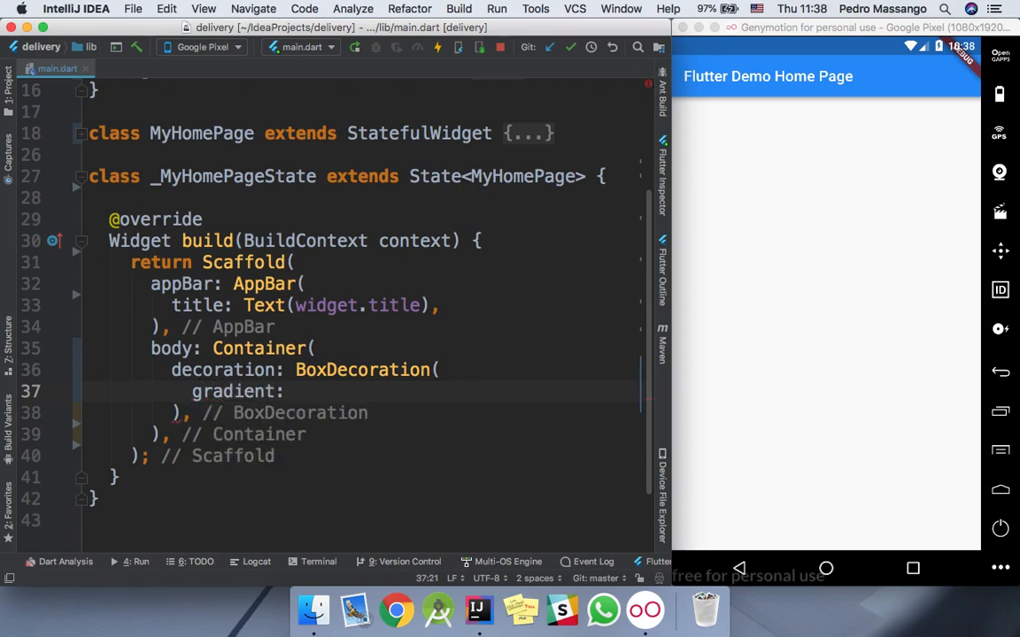
text(LinearGradient()
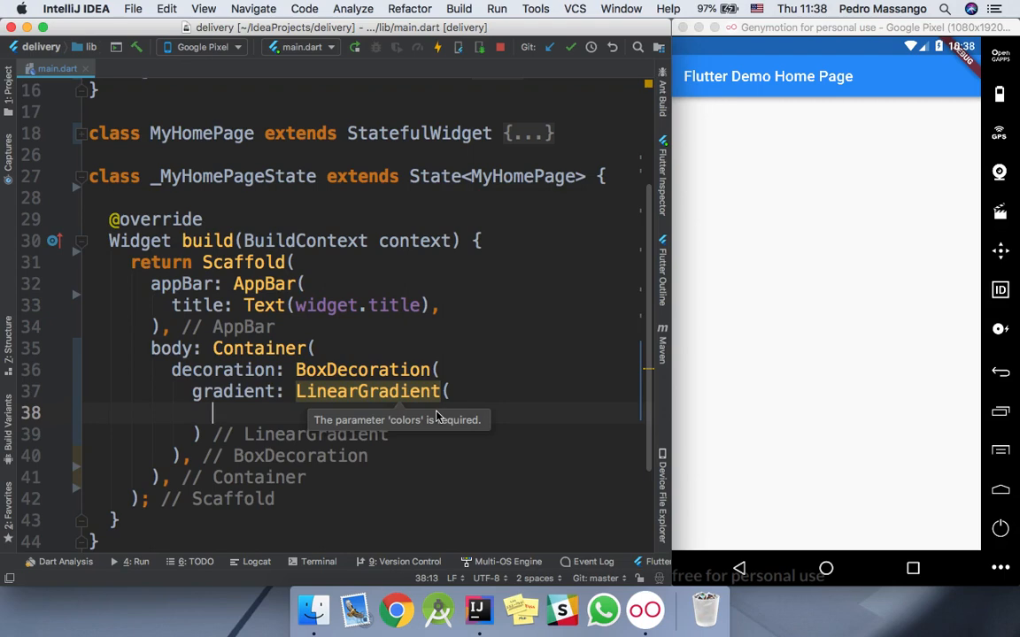
Step: Fill the LinearGradient's colors list with Colors.amber and Colors.blue
text(colo)
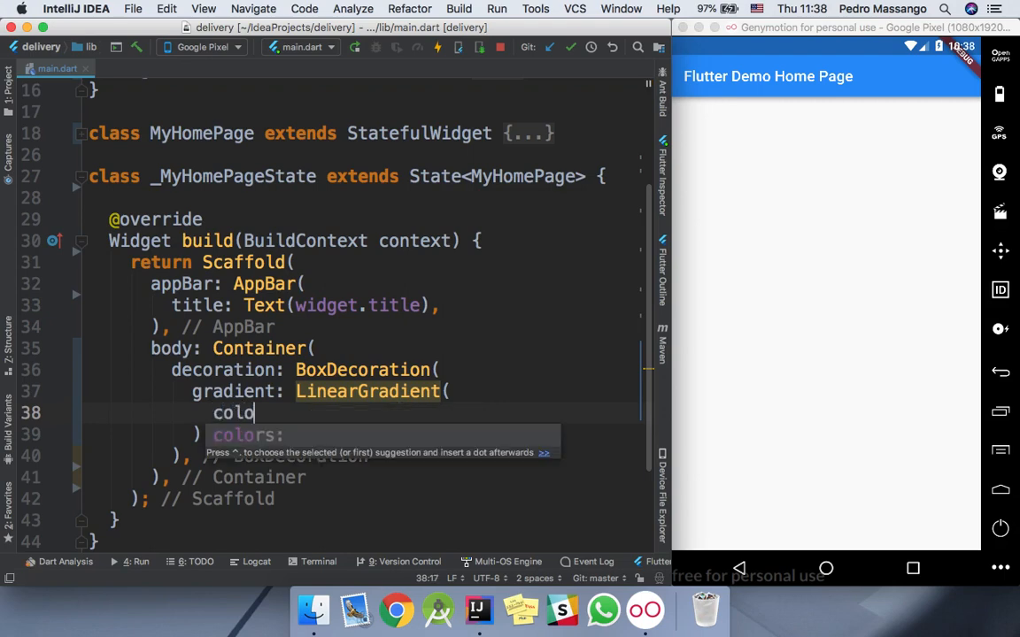
text(rs: [])
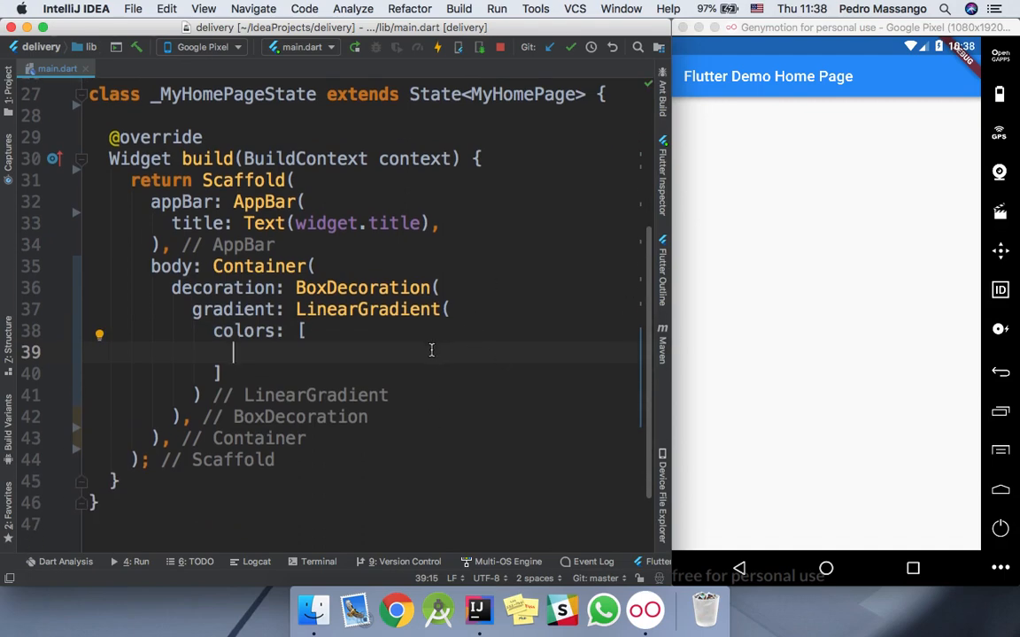
text(Colors.)
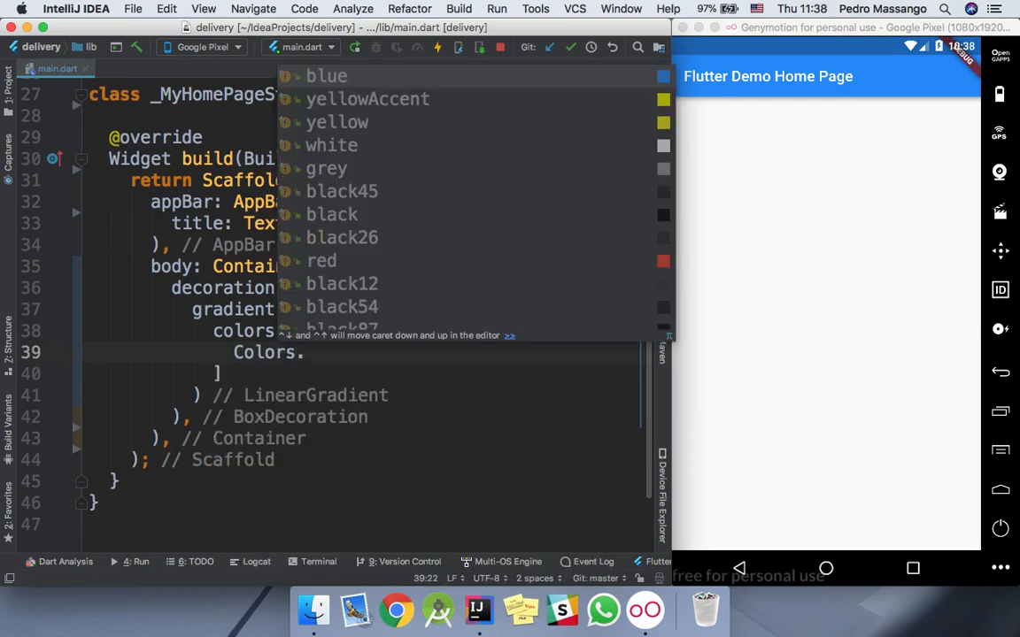
text(amber,)
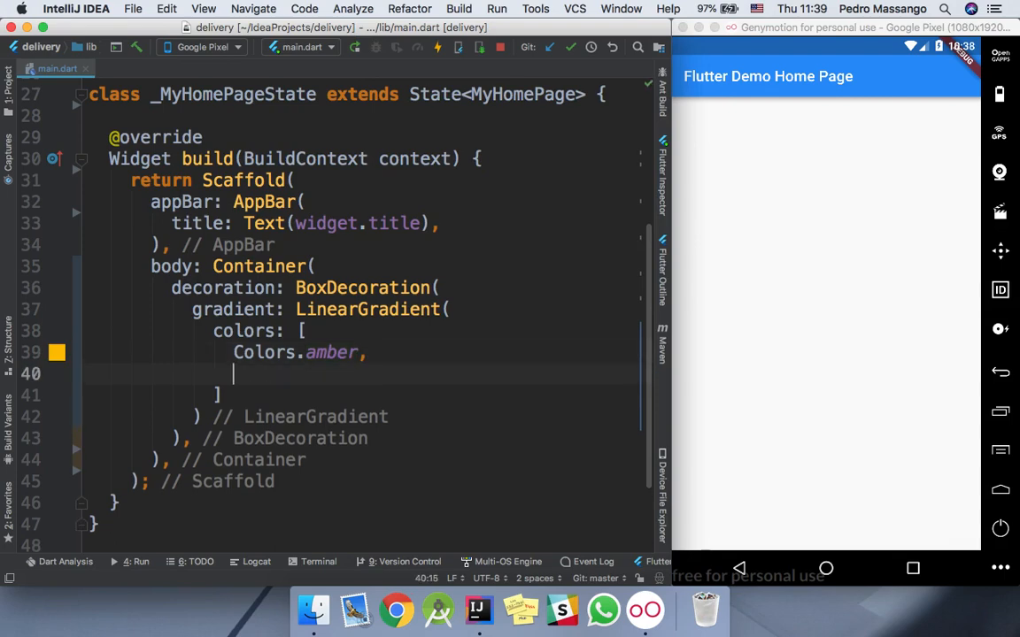
text(Colors.)
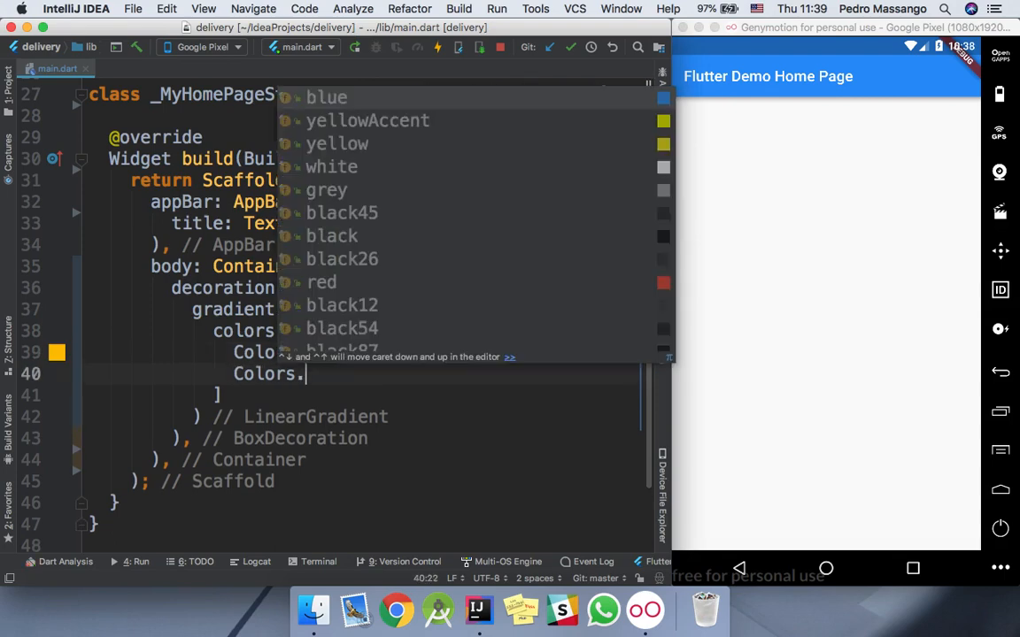
text(blue)
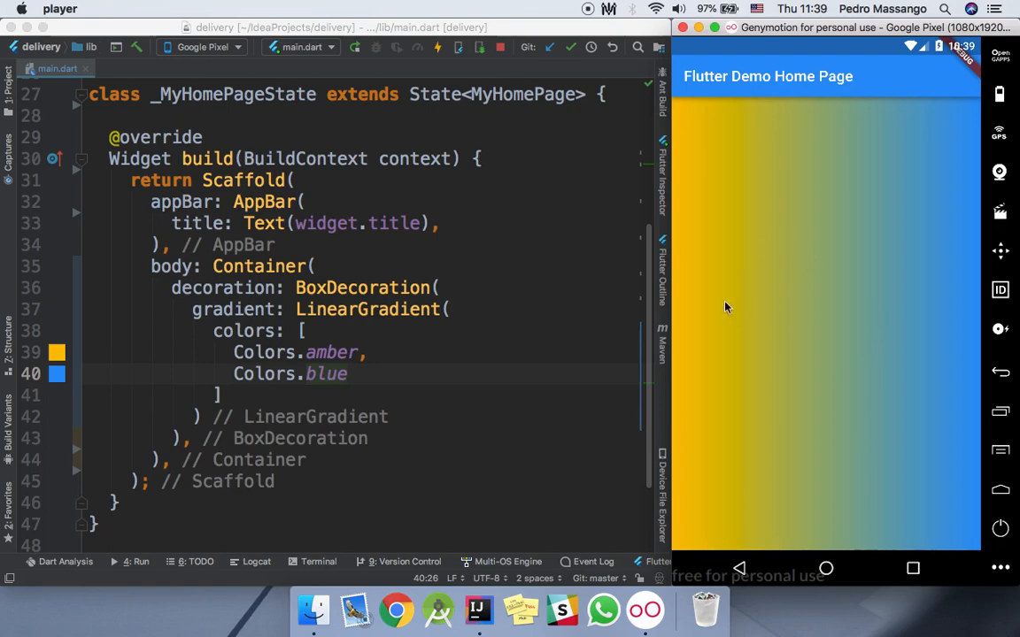
mouse_move(921, 194)
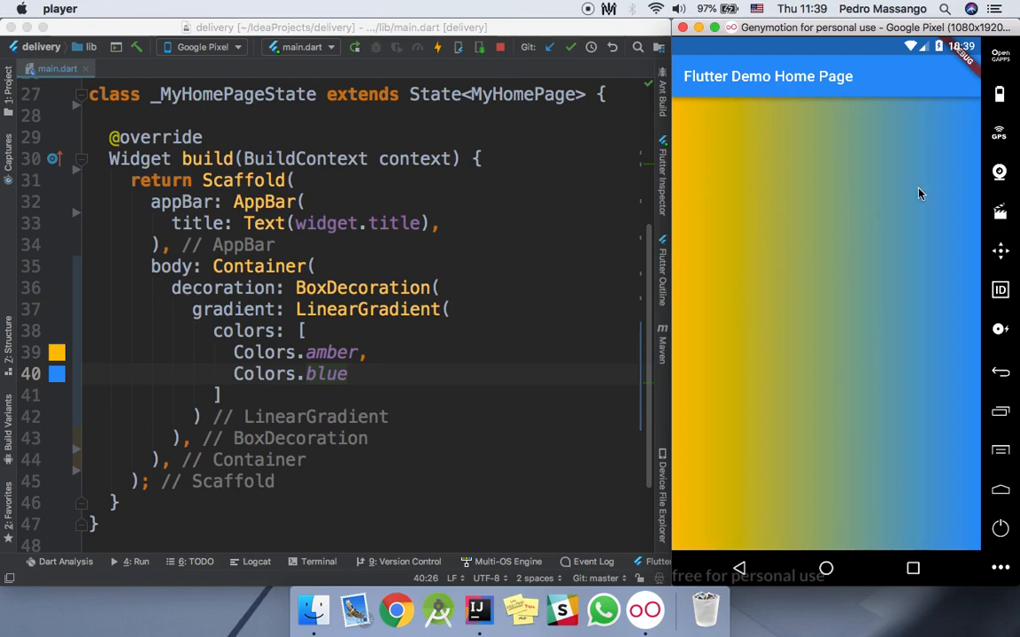
mouse_move(202, 208)
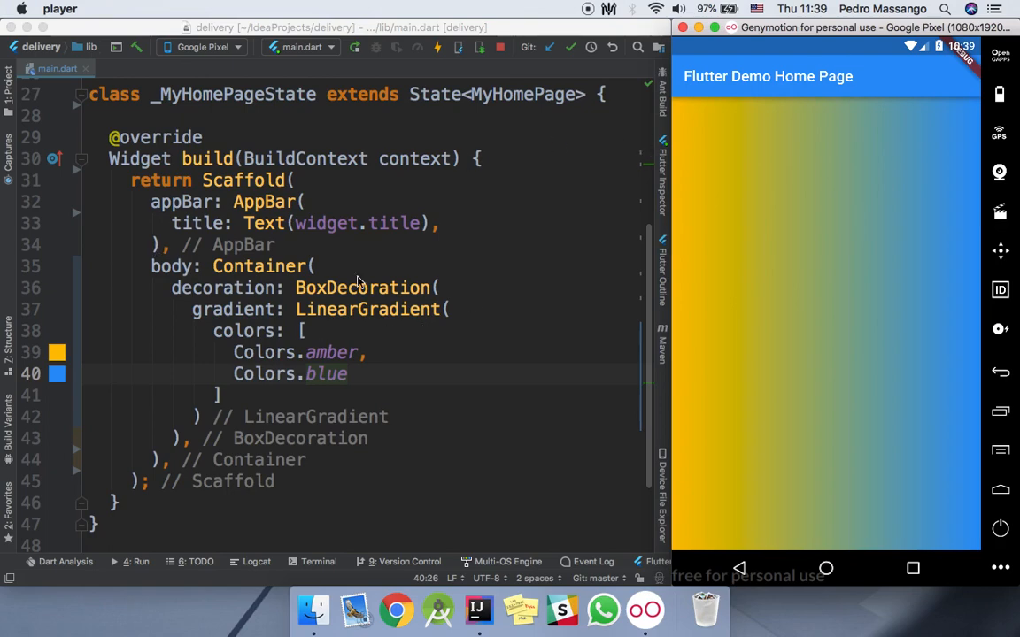
mouse_move(797, 266)
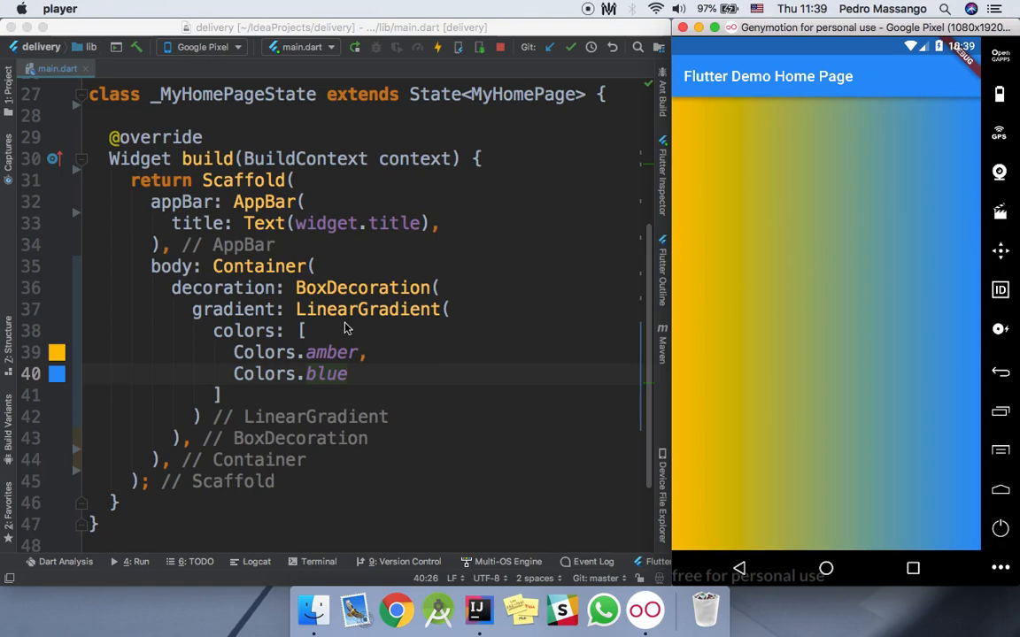
mouse_move(787, 279)
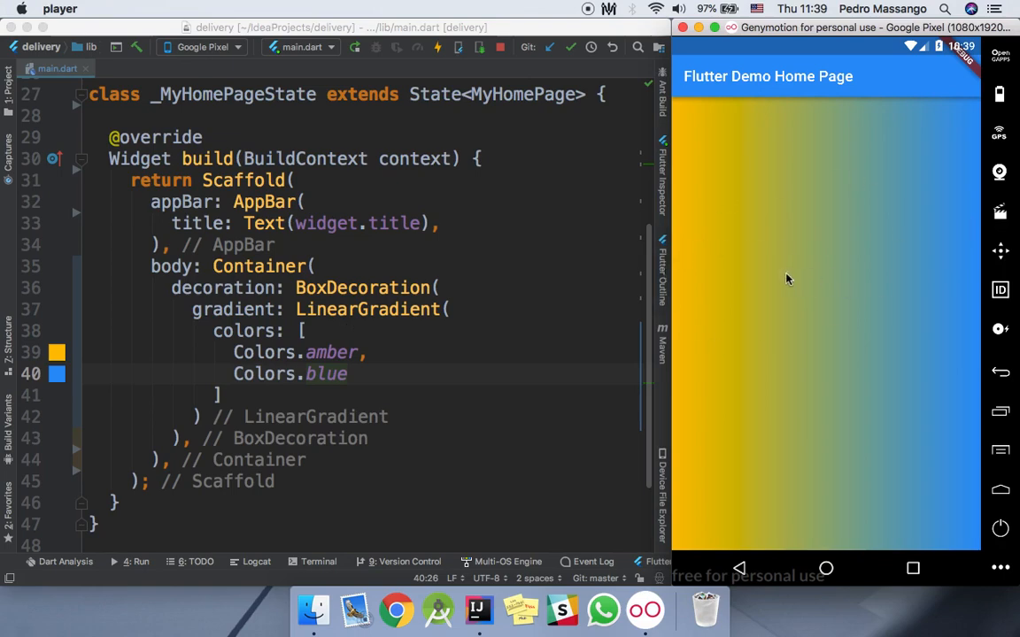
mouse_move(425, 339)
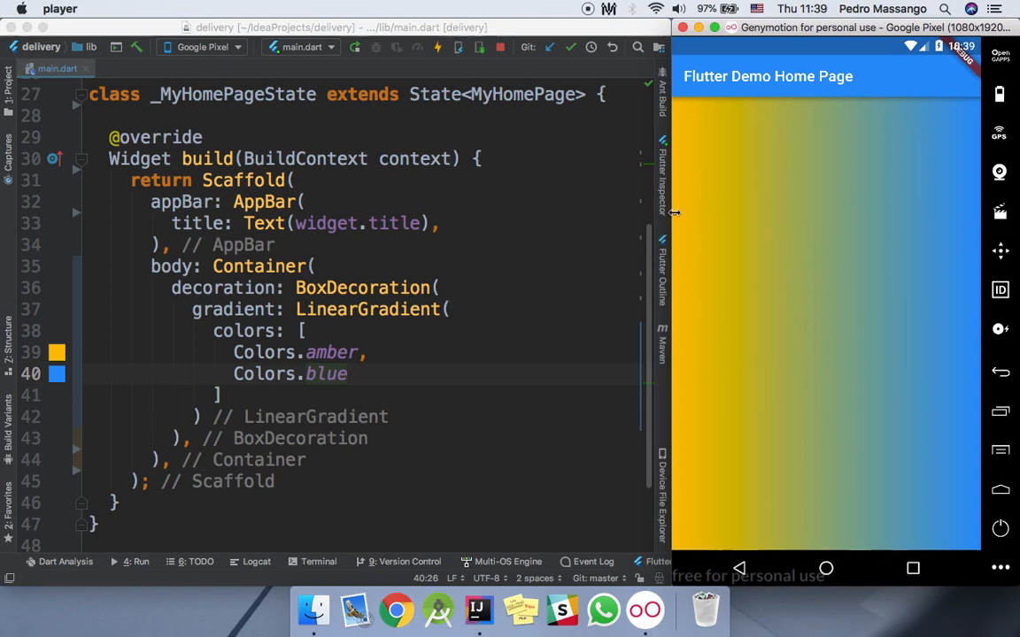
mouse_move(825, 212)
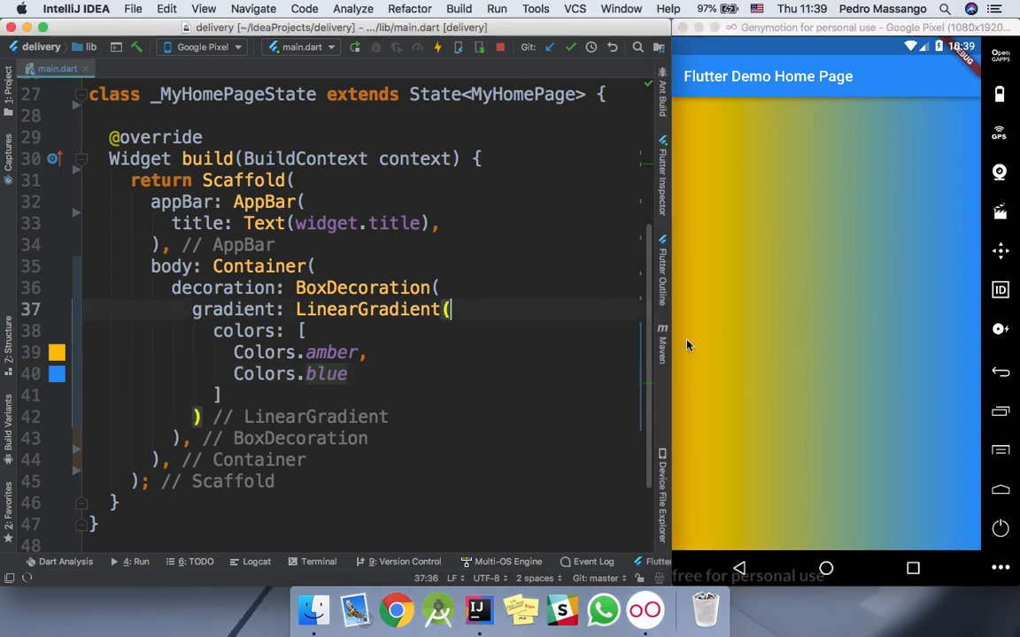
Step: Set the LinearGradient's begin to Alignment.topCenter
text(s)
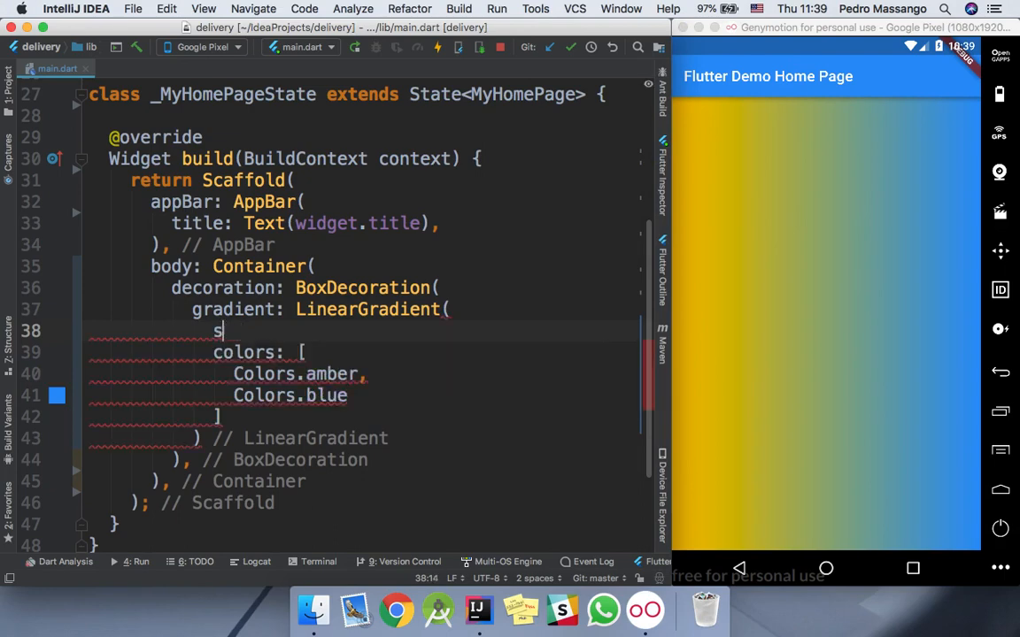
key(Backspace)
text(begin: ,)
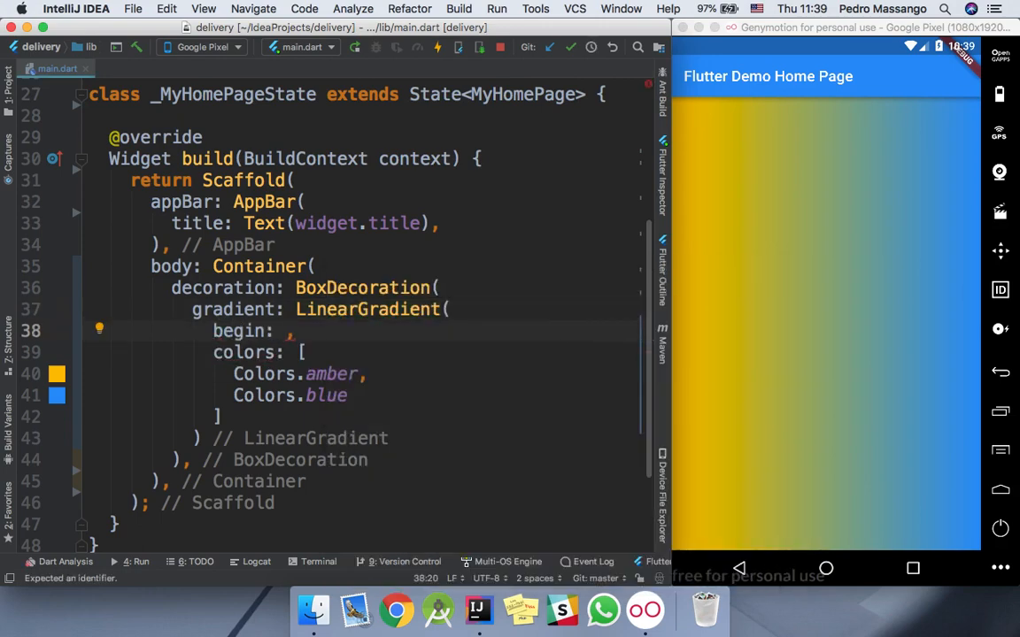
text(Aligne)
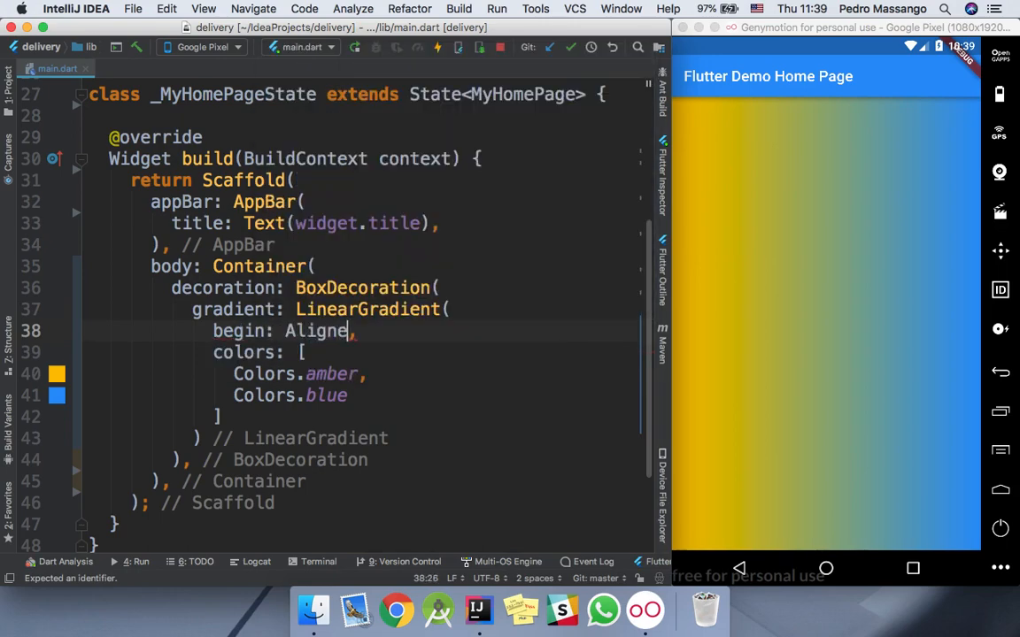
text(m)
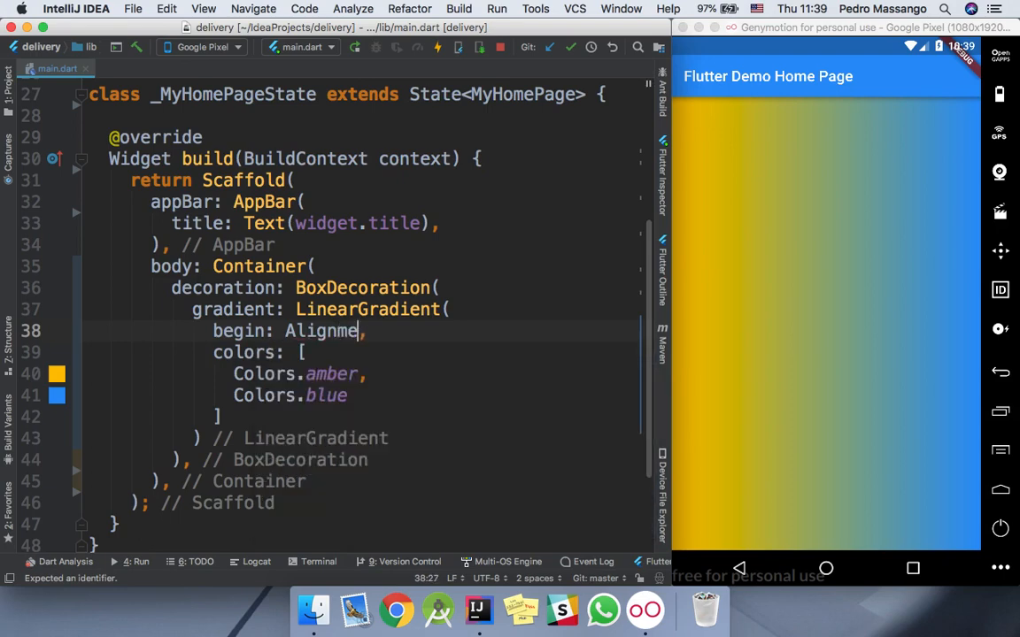
text(.)
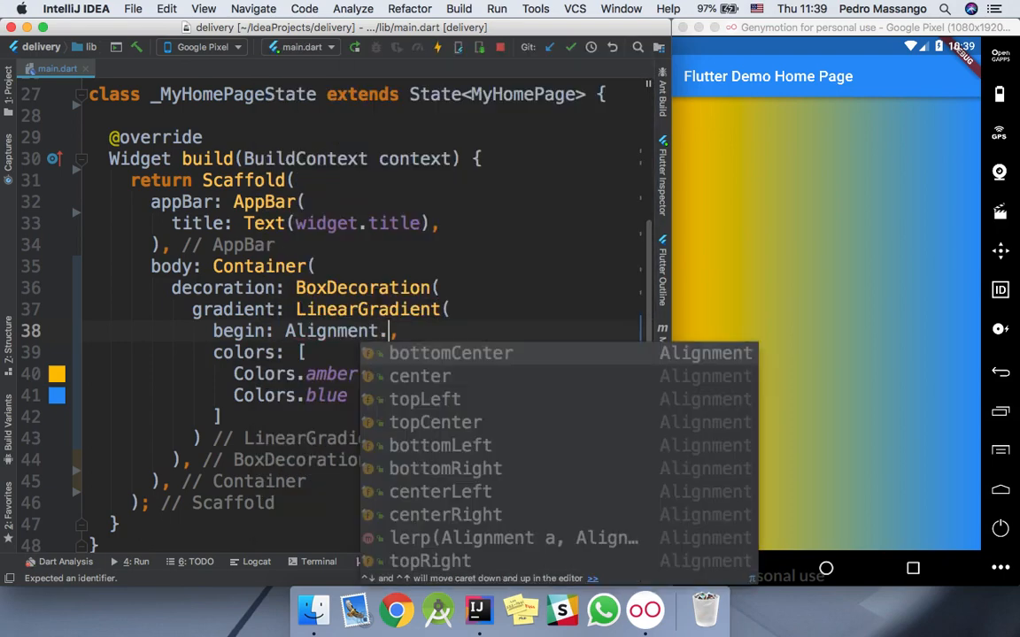
text(topCenter)
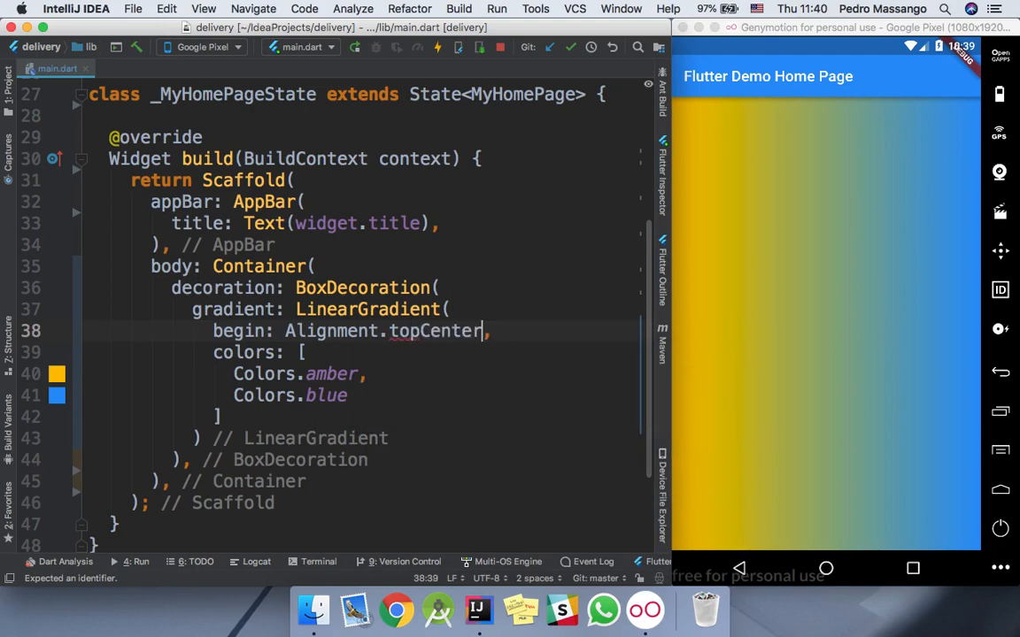
Step: Set end to Alignment.bottomCenter and hot reload to show the vertical gradient
text(end: Alignme,)
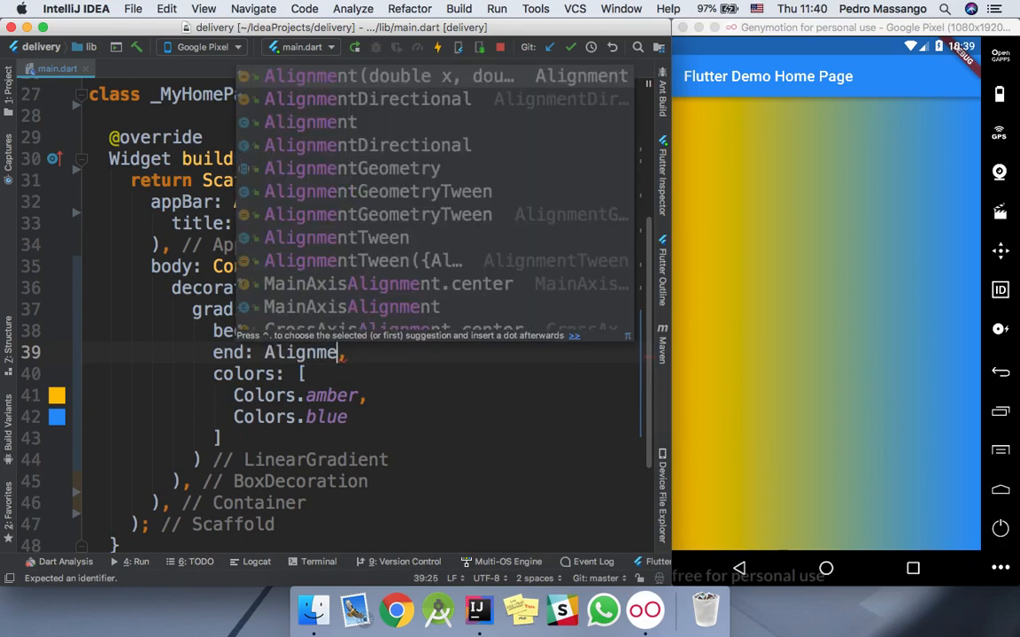
text(.)
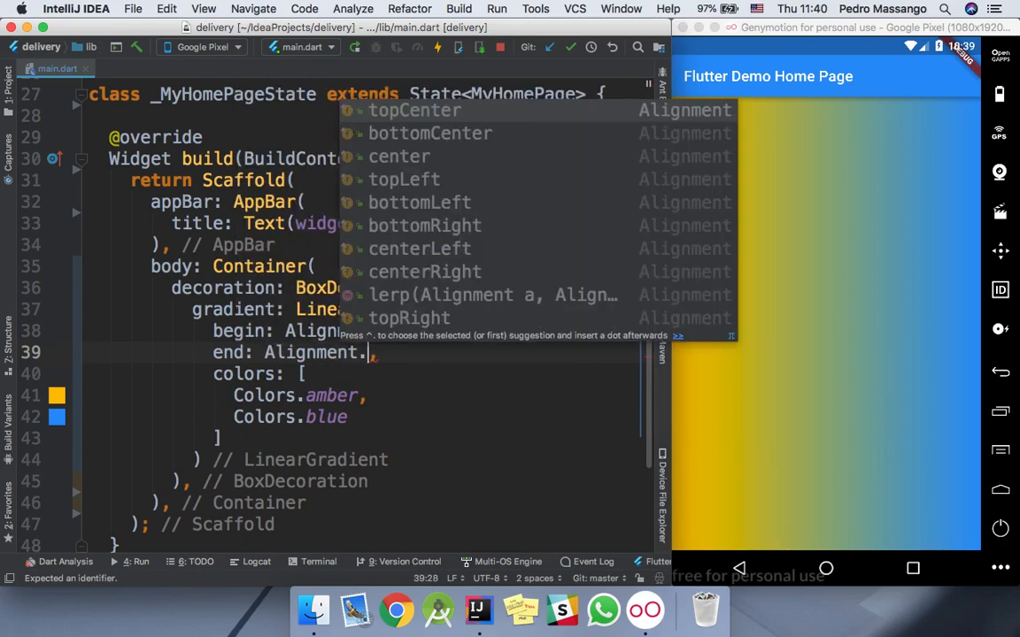
text(bottomCenter)
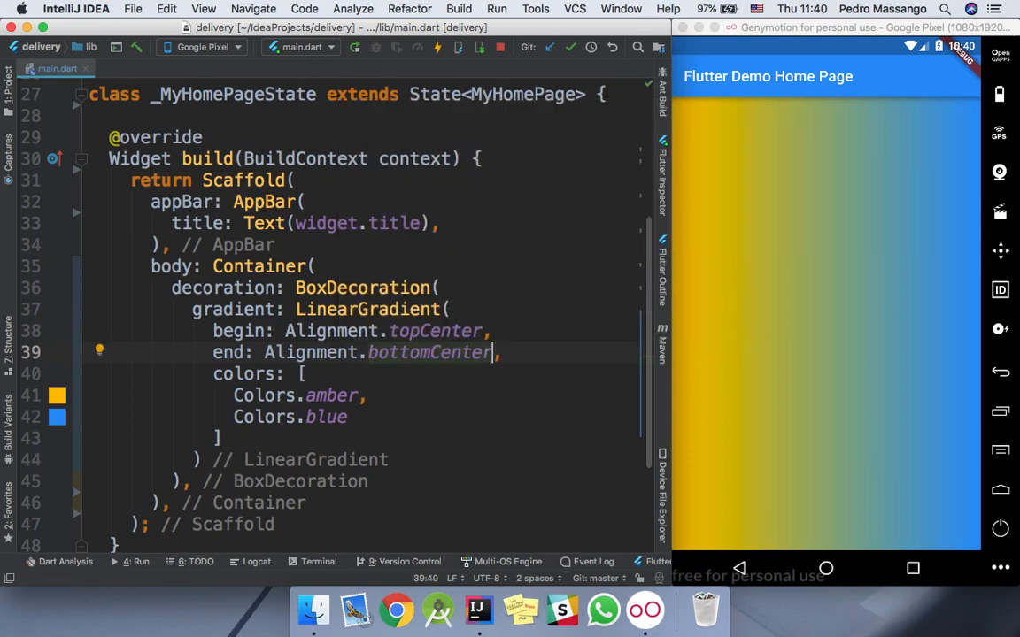
click(437, 47)
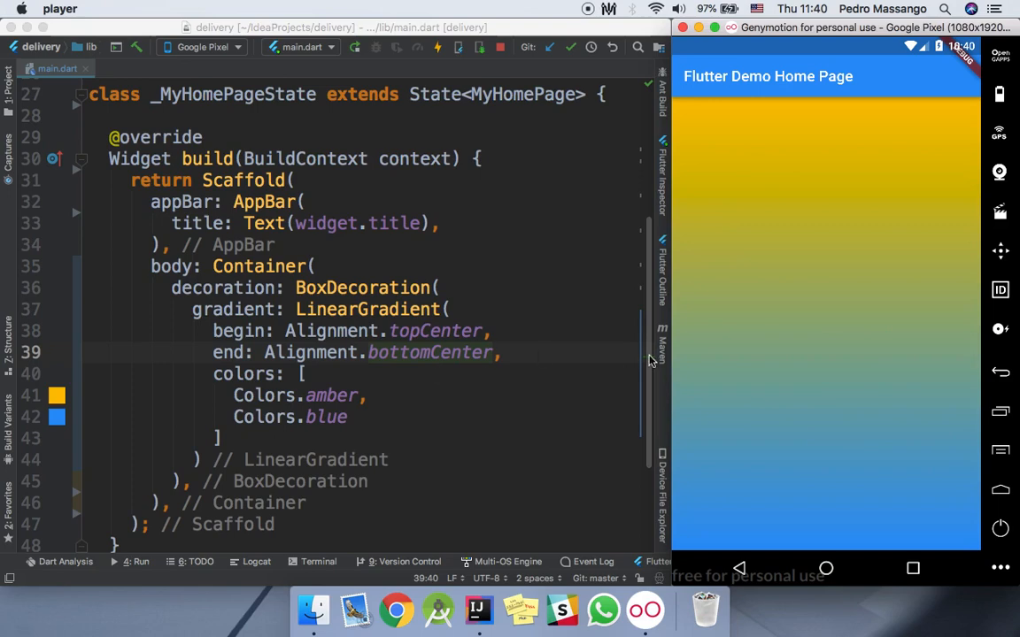
Step: Try topLeft-to-bottomRight alignments with a hot reload, then begin restoring the center alignments
double_click(435, 331)
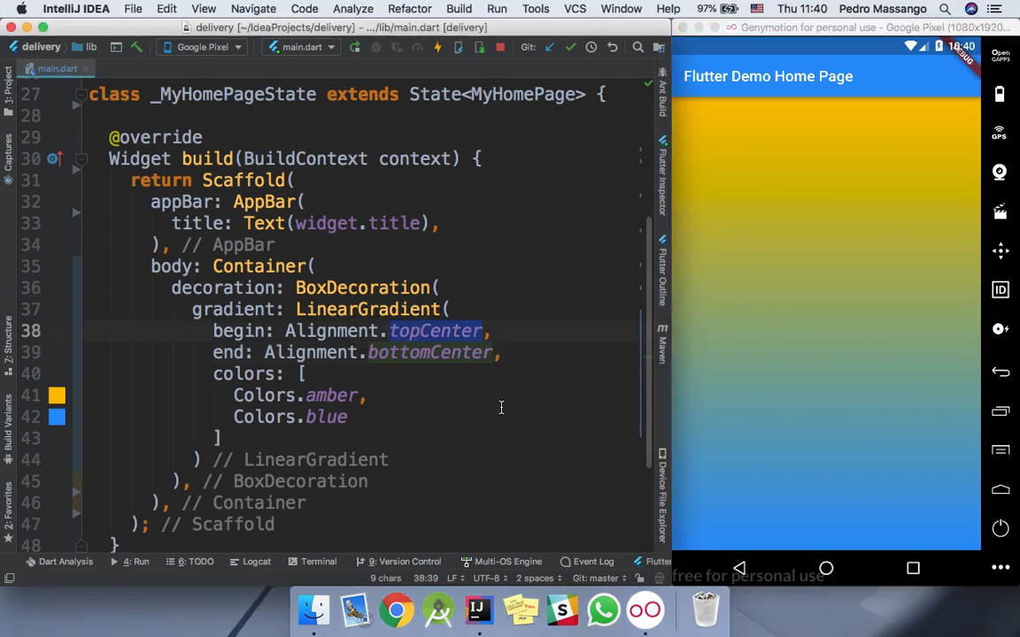
text(top)
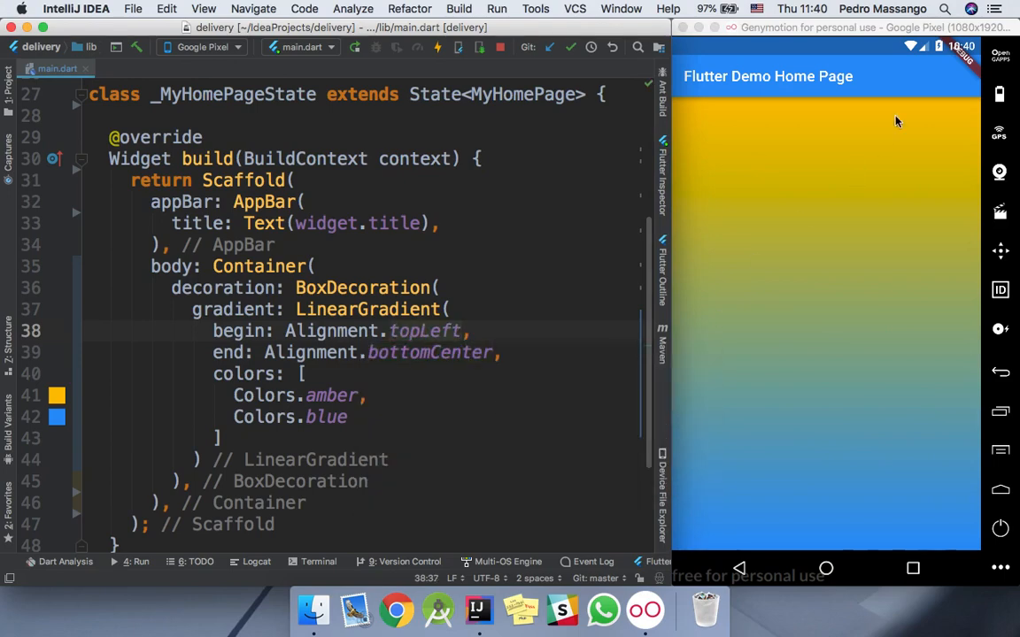
mouse_move(682, 103)
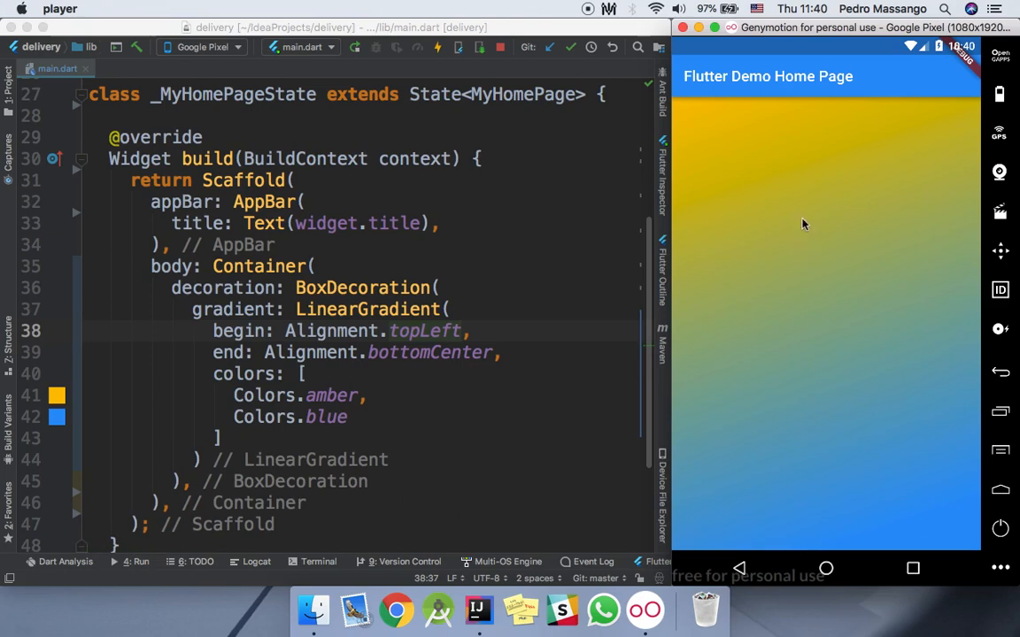
mouse_move(755, 134)
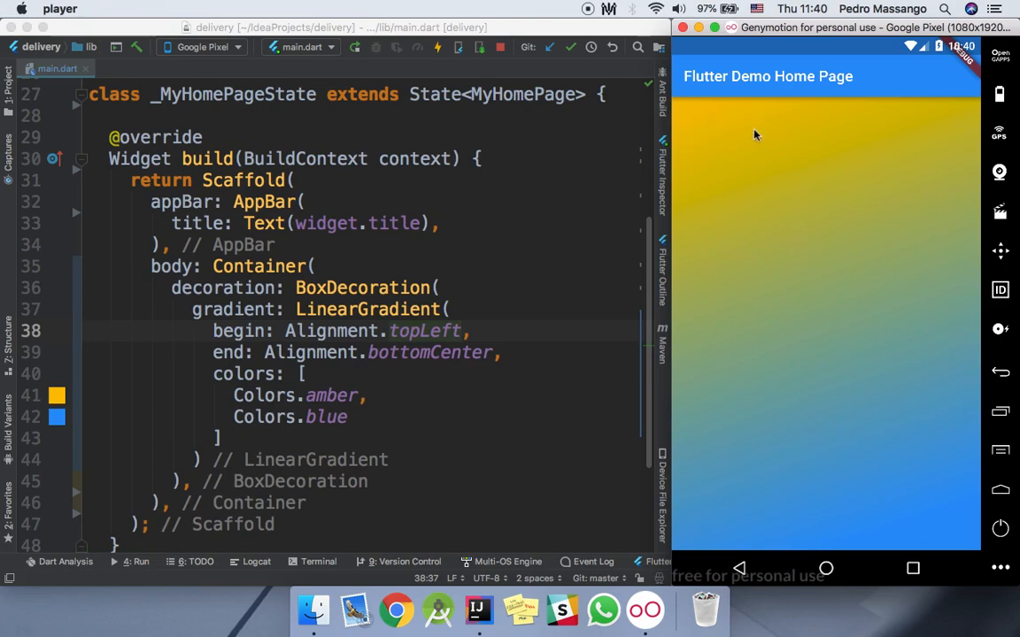
mouse_move(708, 128)
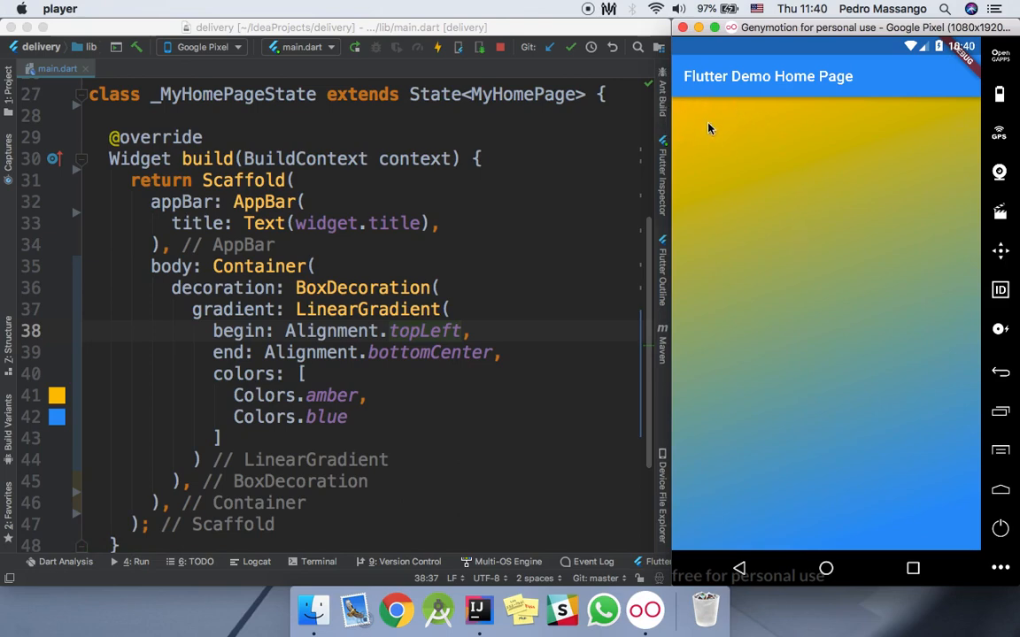
double_click(430, 352)
text(Righ)
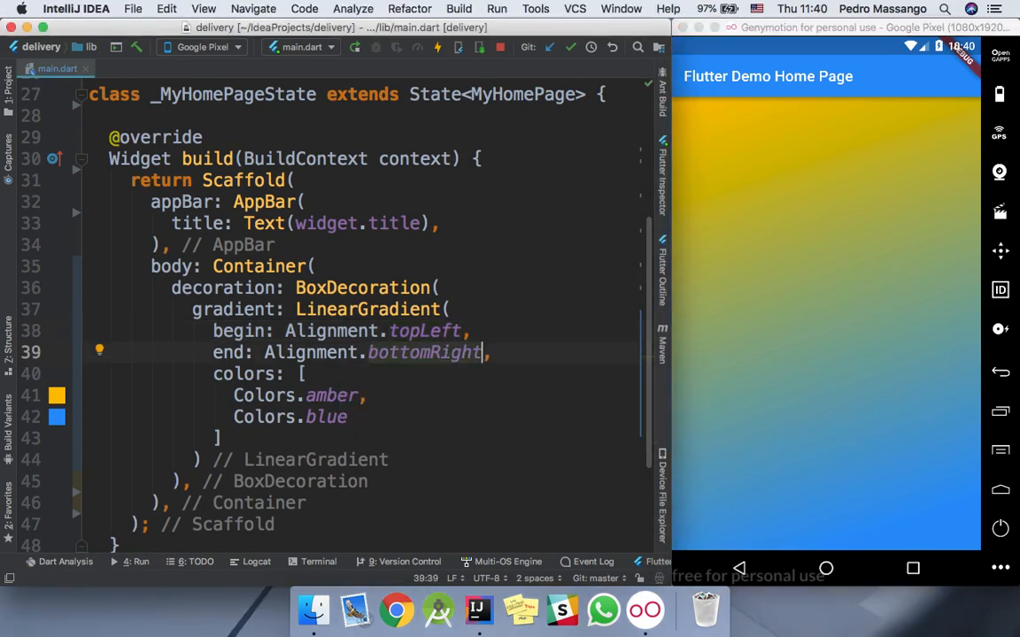
click(437, 47)
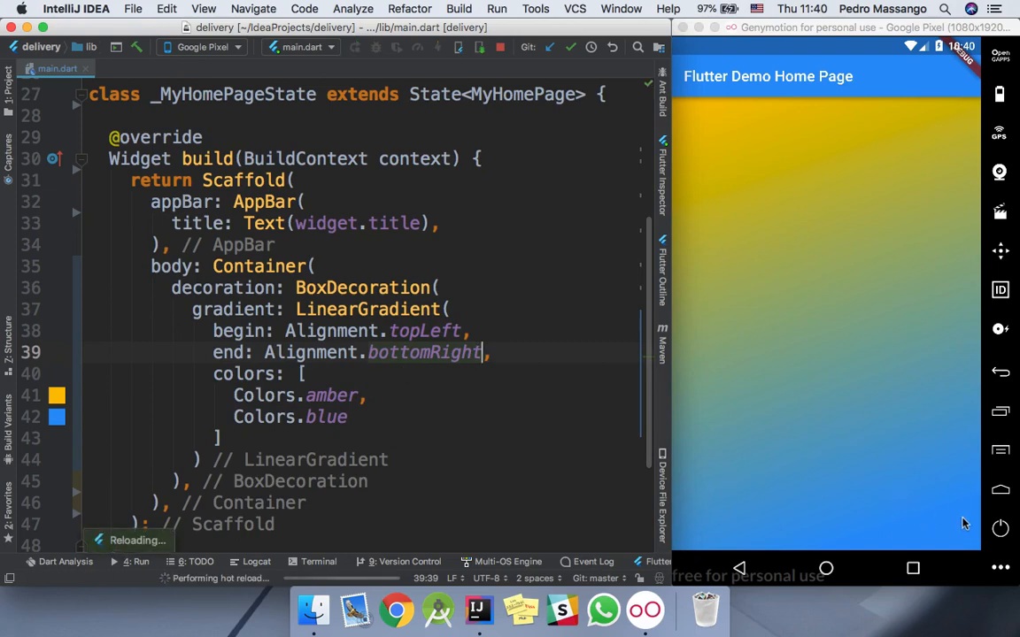
mouse_move(965, 343)
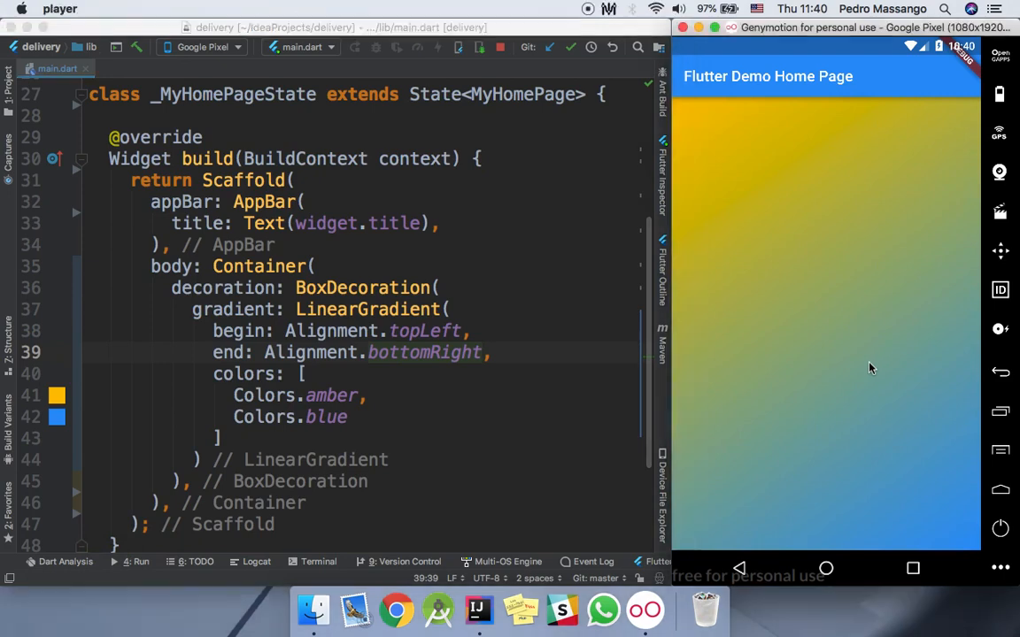
double_click(425, 330)
text(Center)
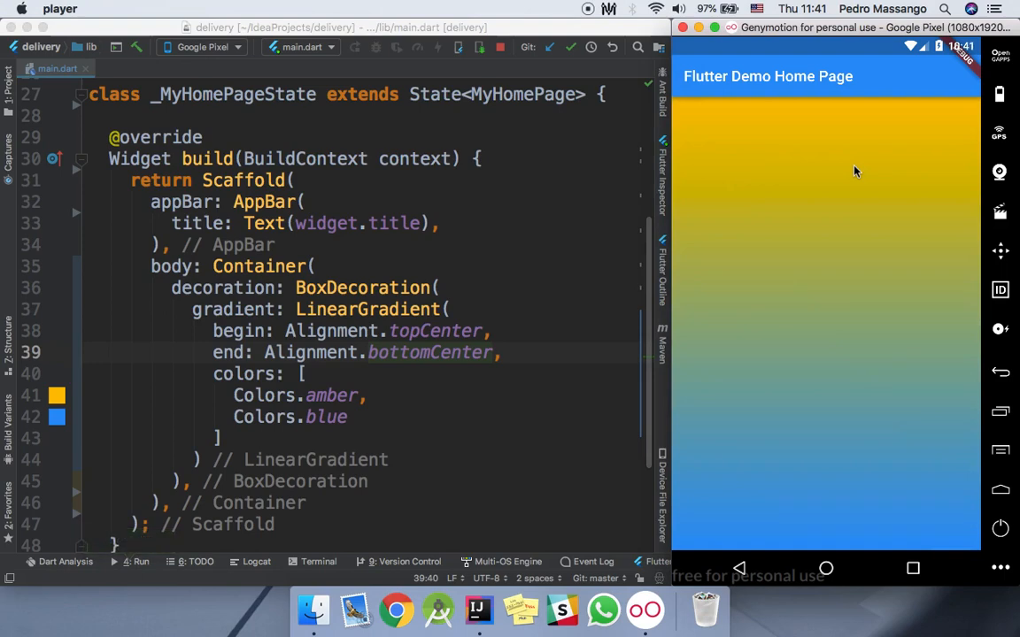
mouse_move(757, 347)
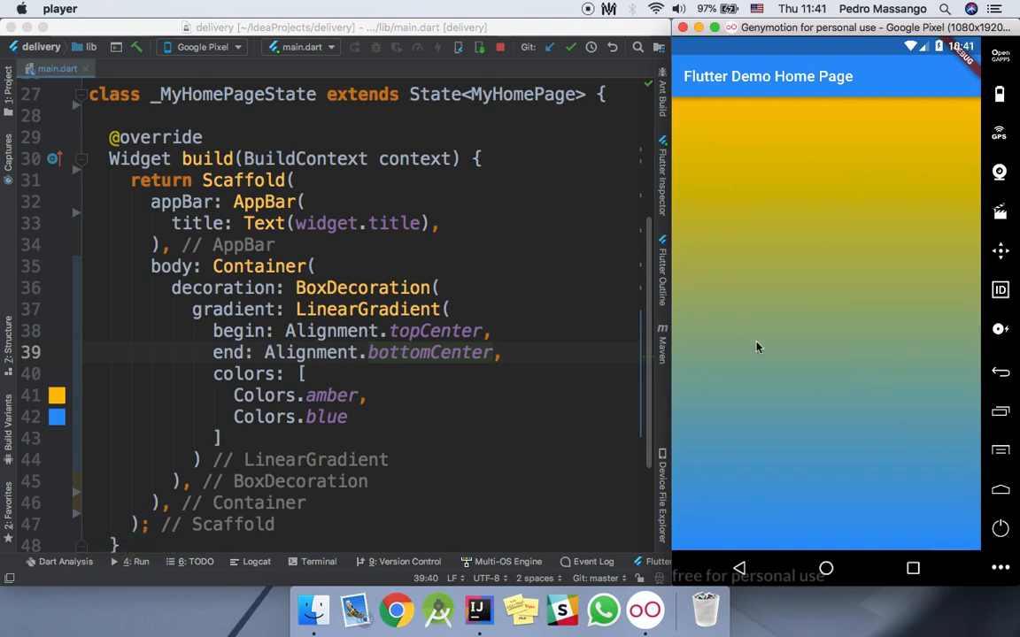
mouse_move(838, 628)
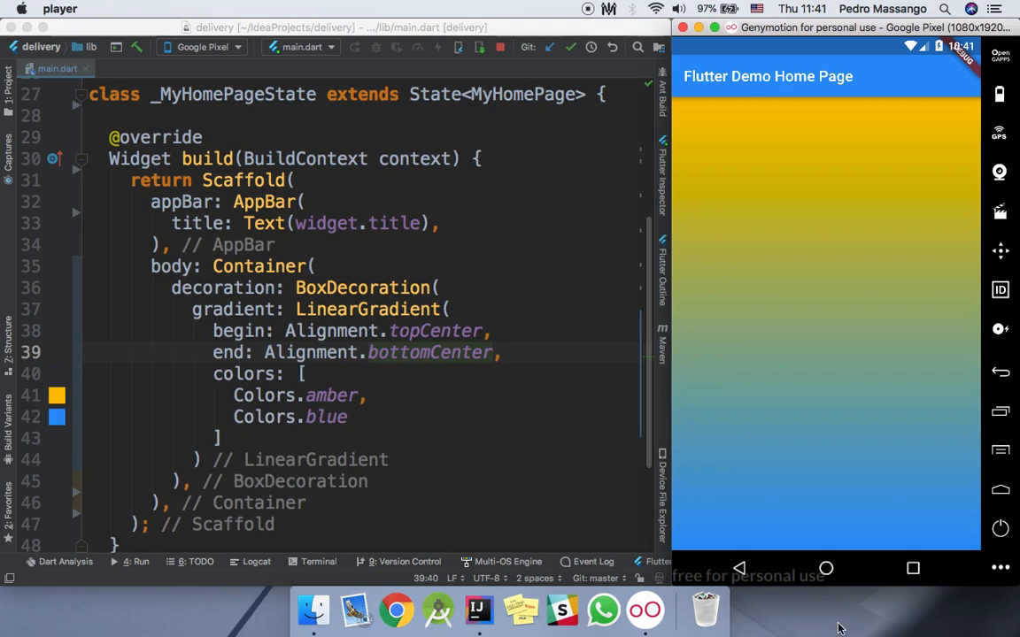
mouse_move(813, 316)
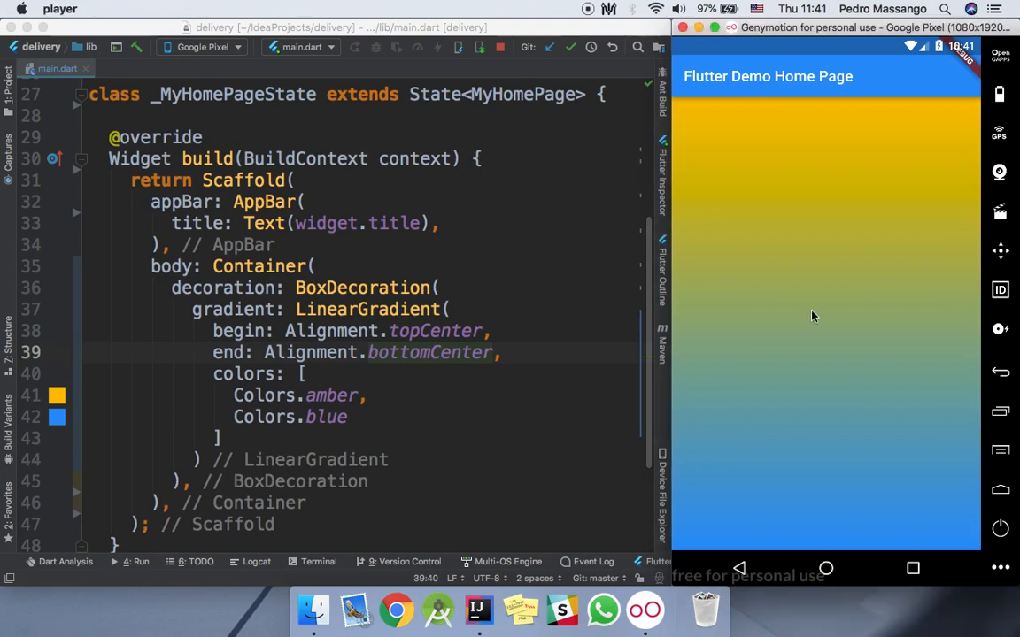